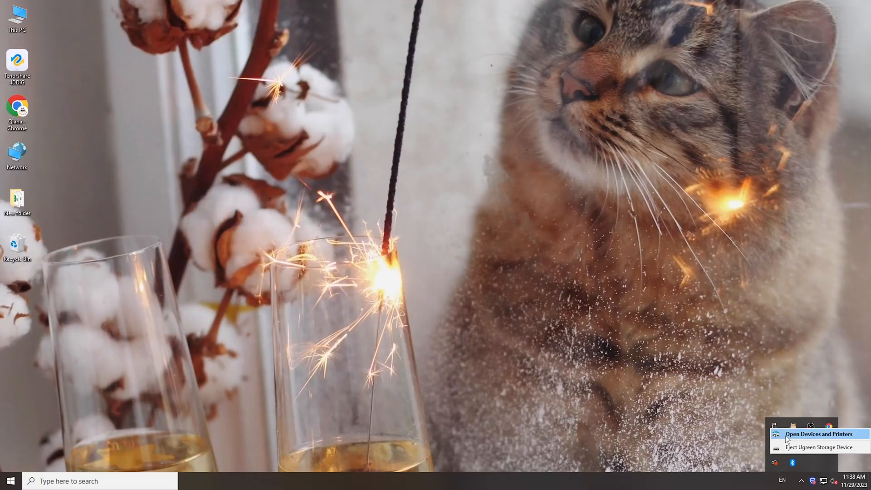
mouse_move(819, 438)
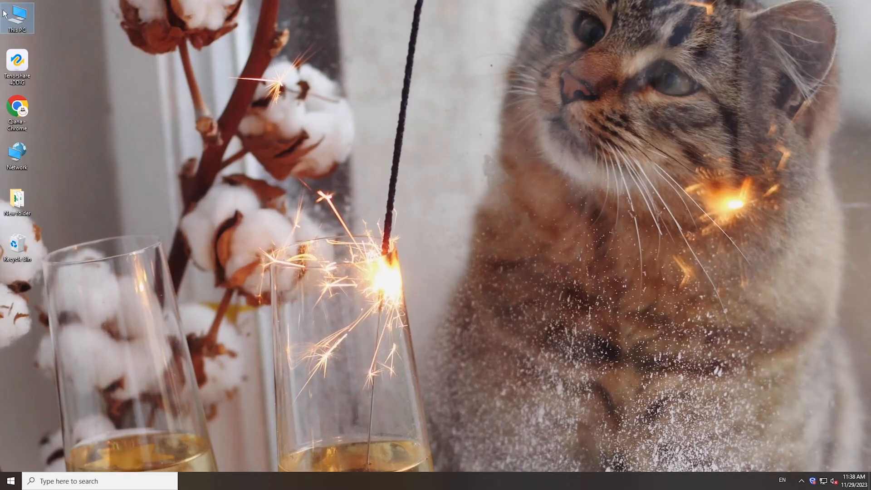
Show This PC in File Explorer, where only Local Disks C:, D: and E: are listed
double_click(17, 18)
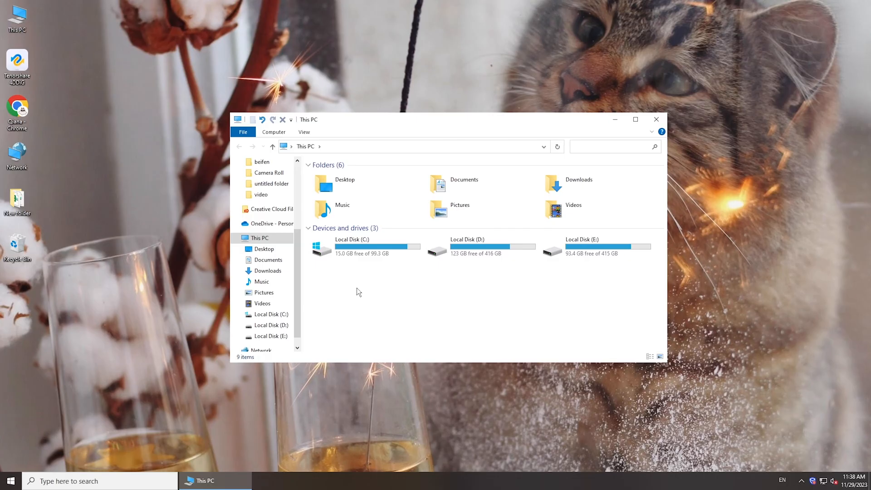
mouse_move(382, 294)
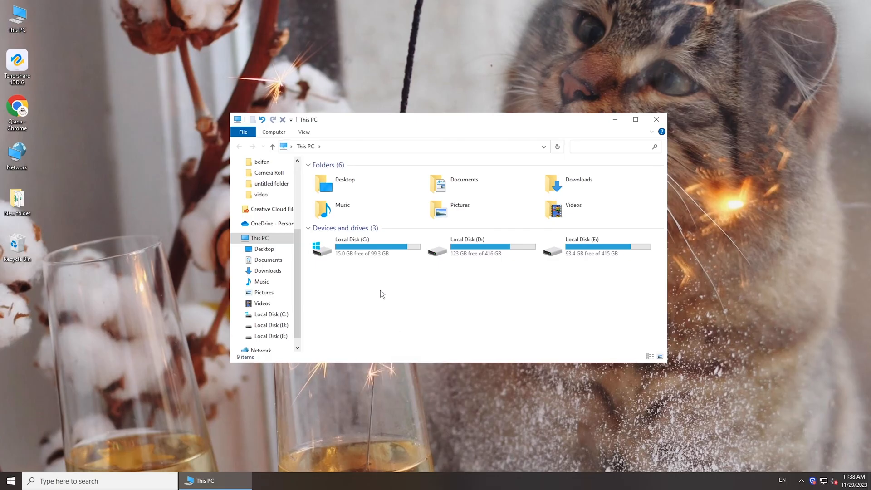
mouse_move(389, 311)
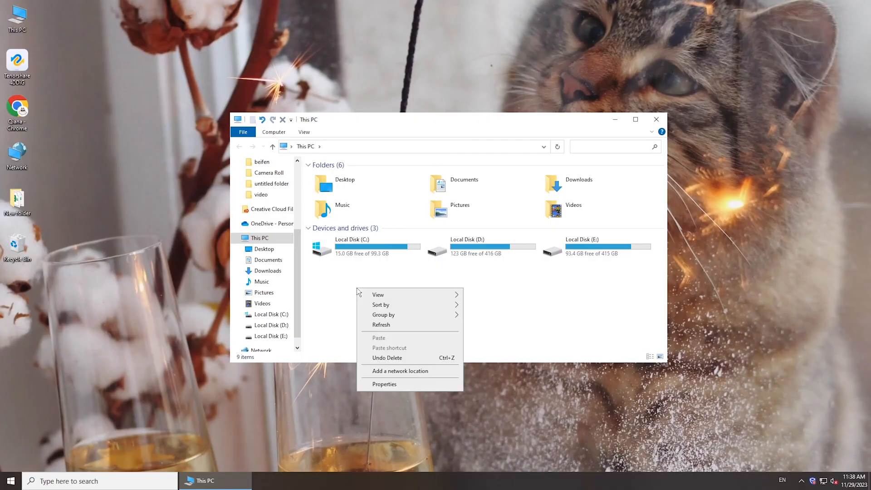
click(382, 293)
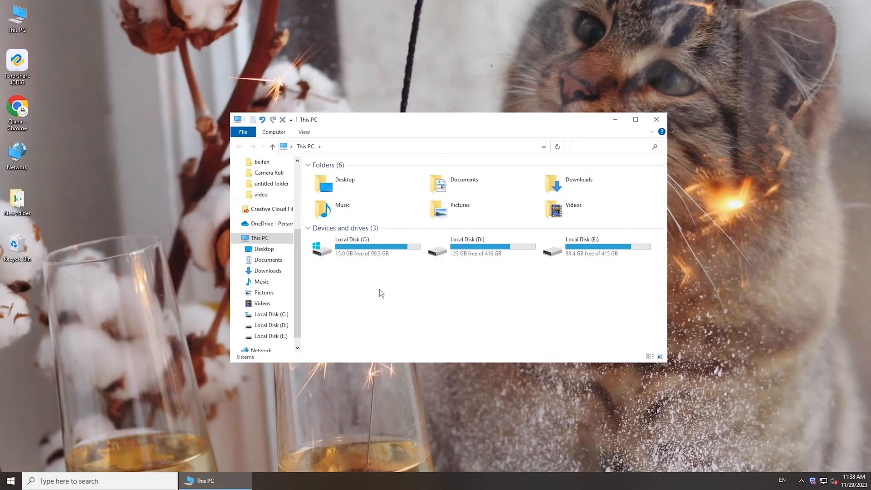
mouse_move(387, 311)
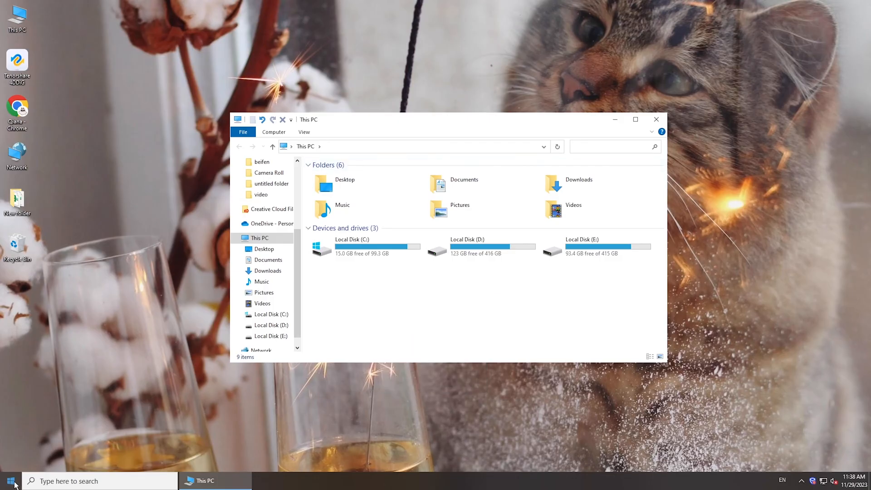
Launch Disk Management from the Start button's system tools menu
right_click(9, 481)
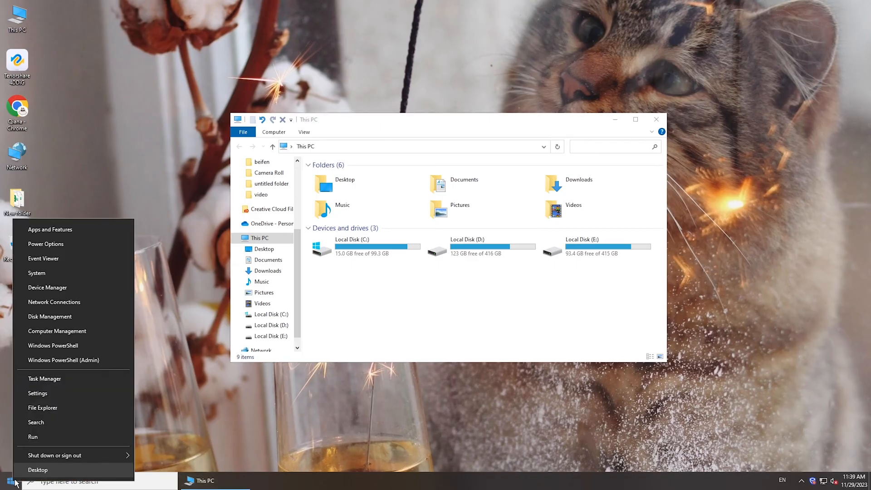
click(49, 316)
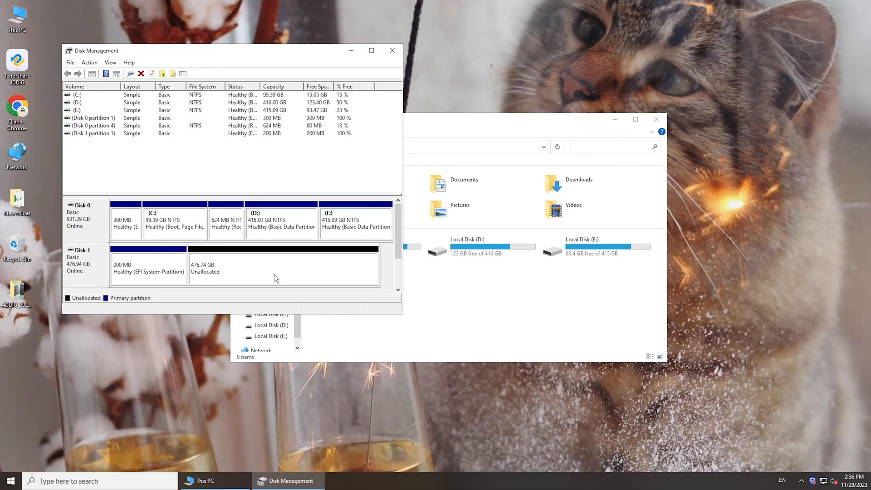
Create a full-size simple volume on Disk 1 as NTFS New Volume with drive letter F, quick format
right_click(266, 272)
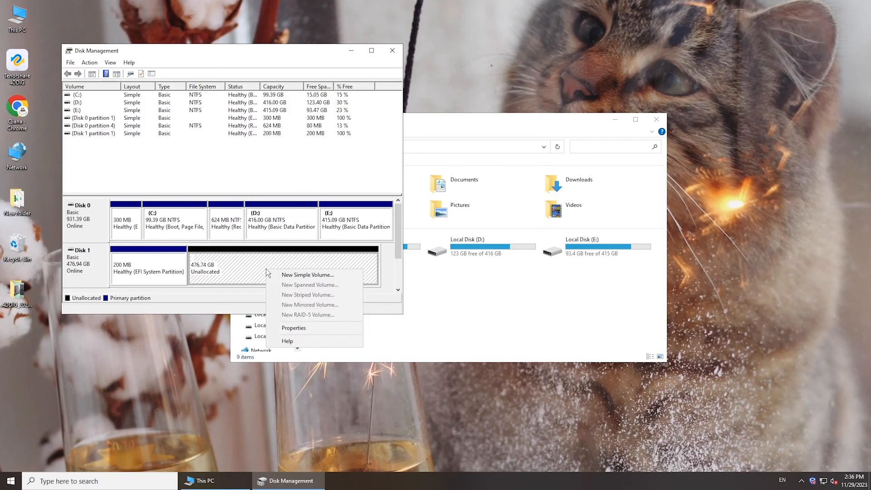
click(308, 274)
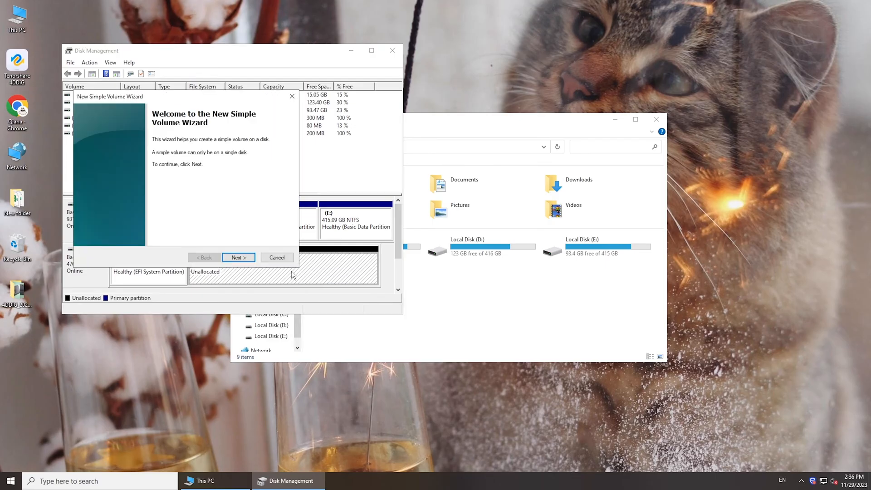
click(238, 257)
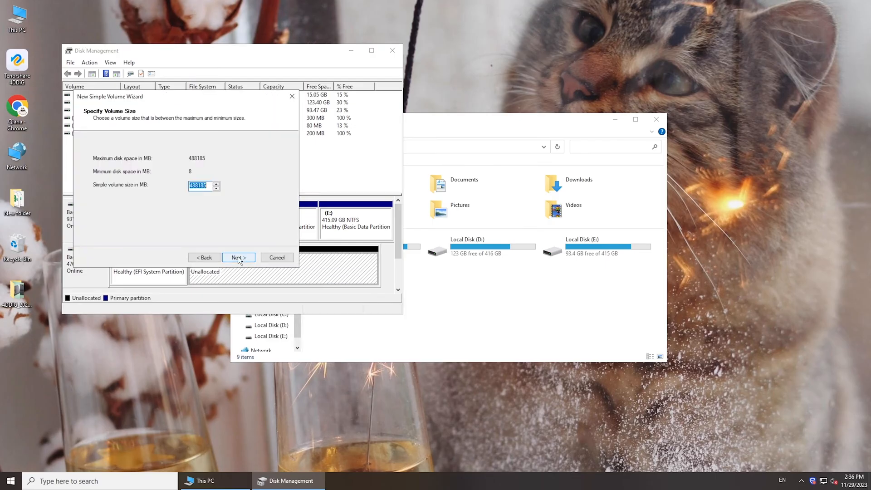
click(237, 257)
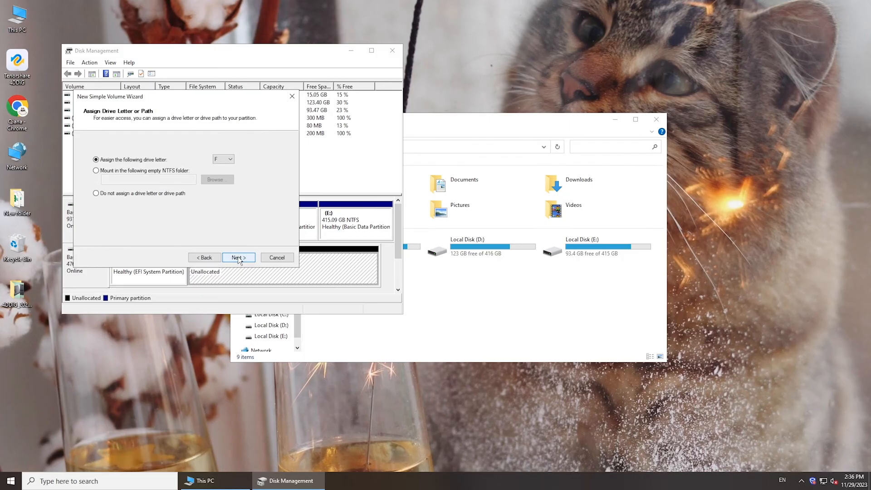
click(231, 159)
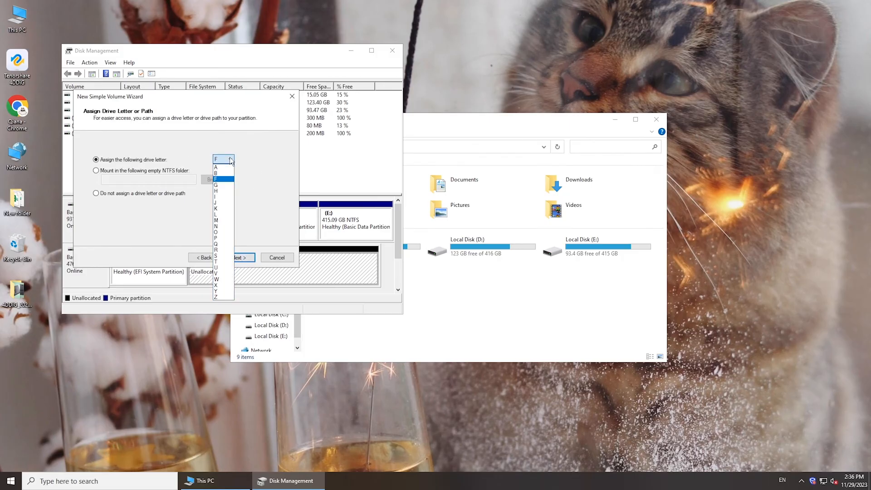
click(223, 160)
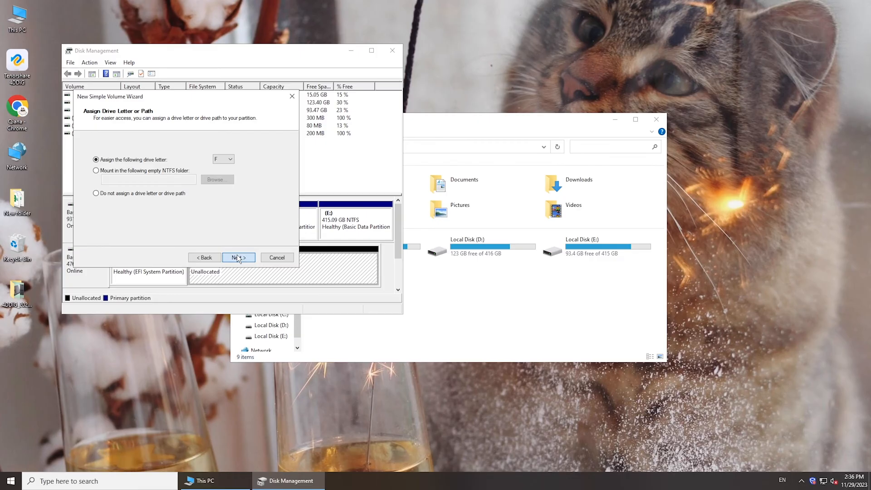
click(239, 257)
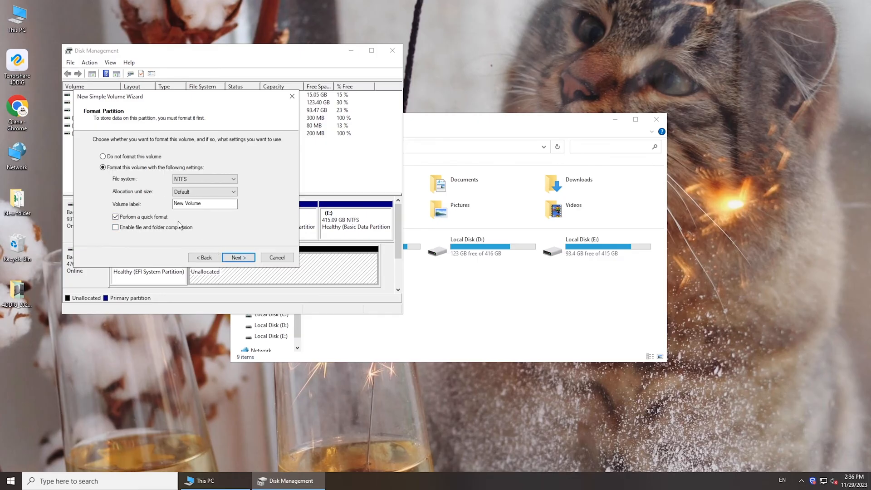
click(237, 257)
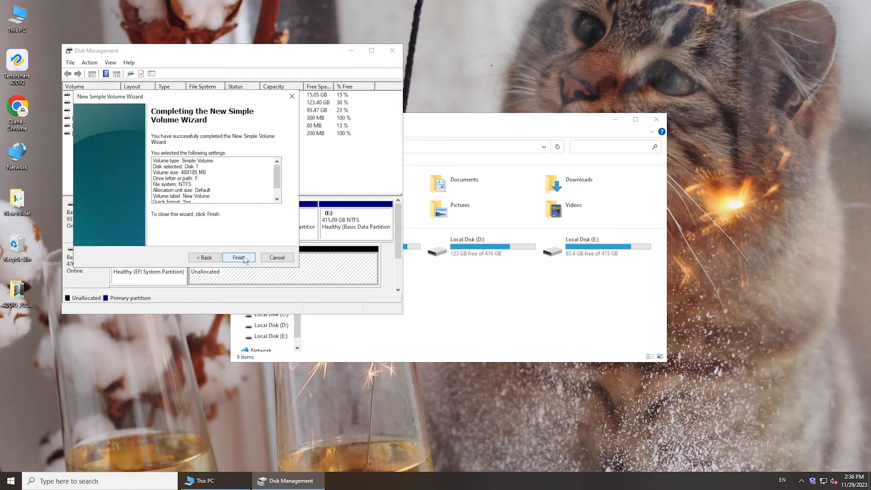
click(239, 257)
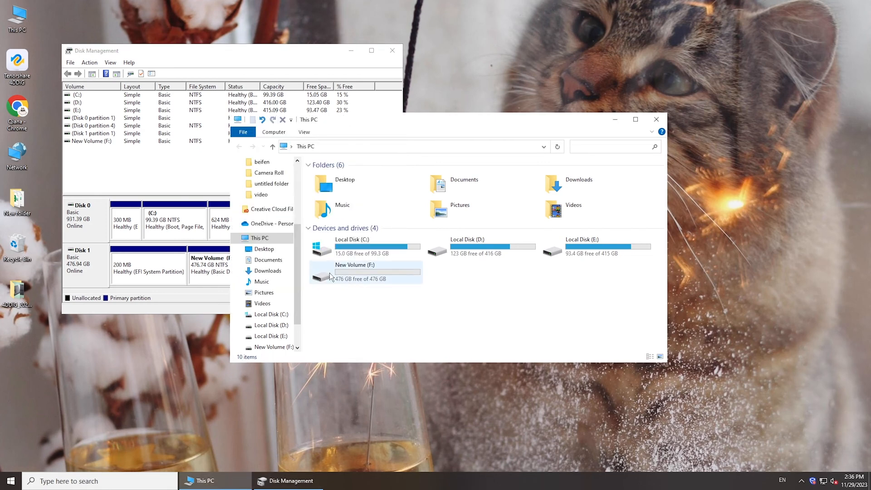
Open the New Volume (F:) drive from This PC
double_click(354, 272)
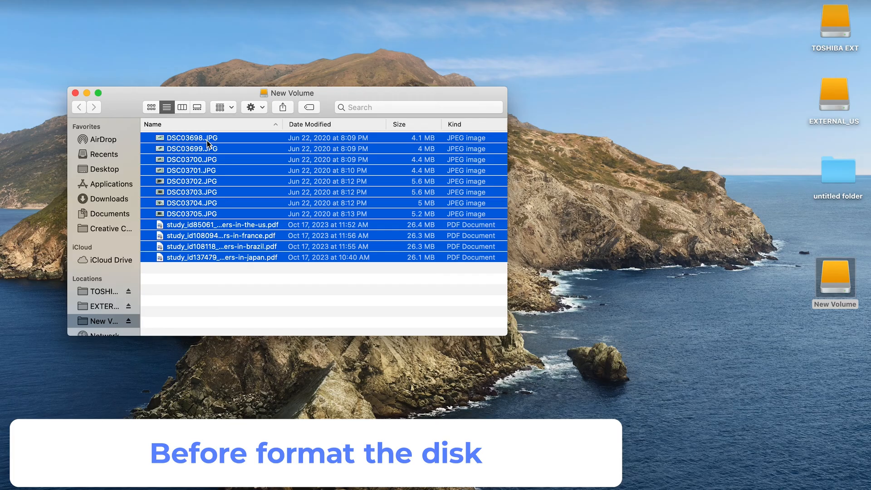
Copy the 12 selected files and create untitled folder 2 on the desktop to hold them
right_click(191, 138)
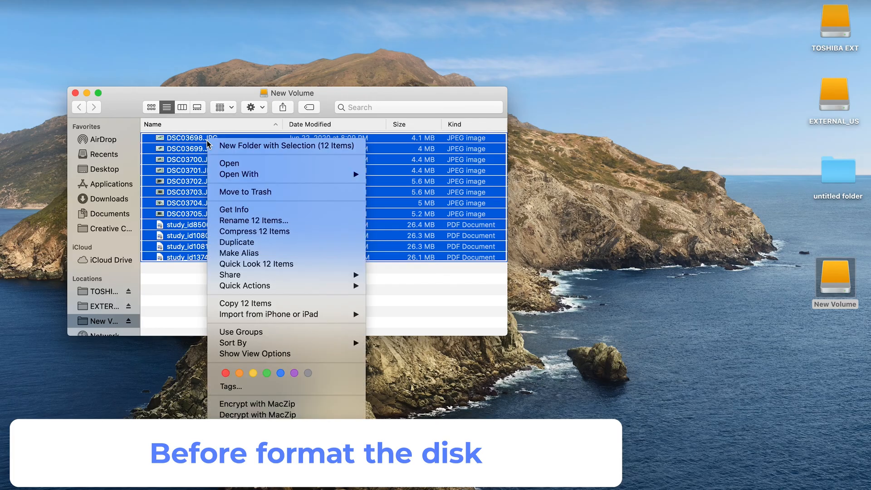
mouse_move(265, 231)
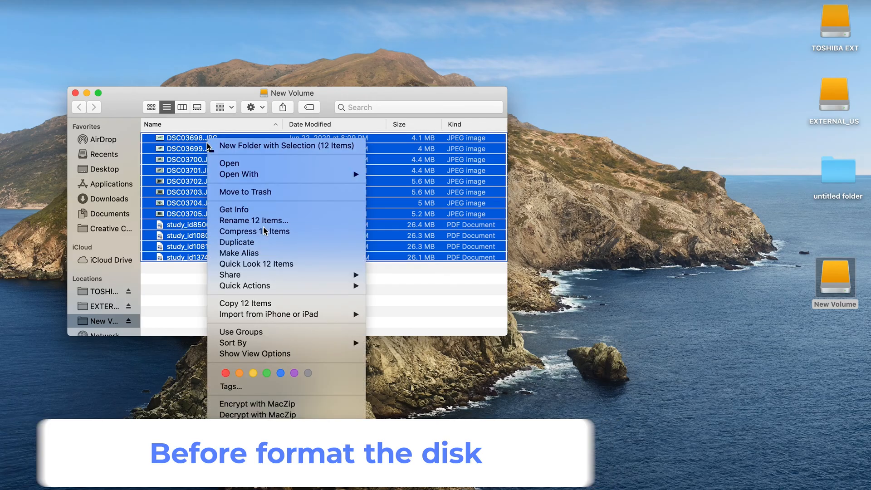
mouse_move(293, 303)
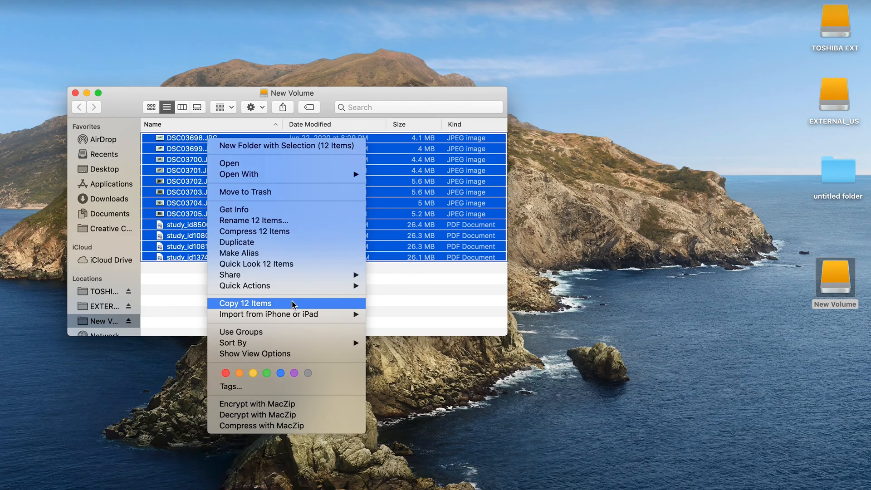
click(245, 303)
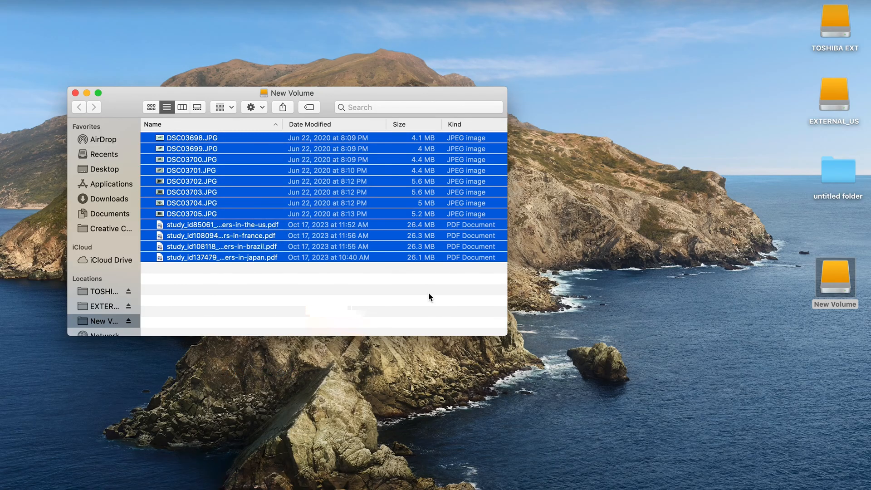
right_click(730, 369)
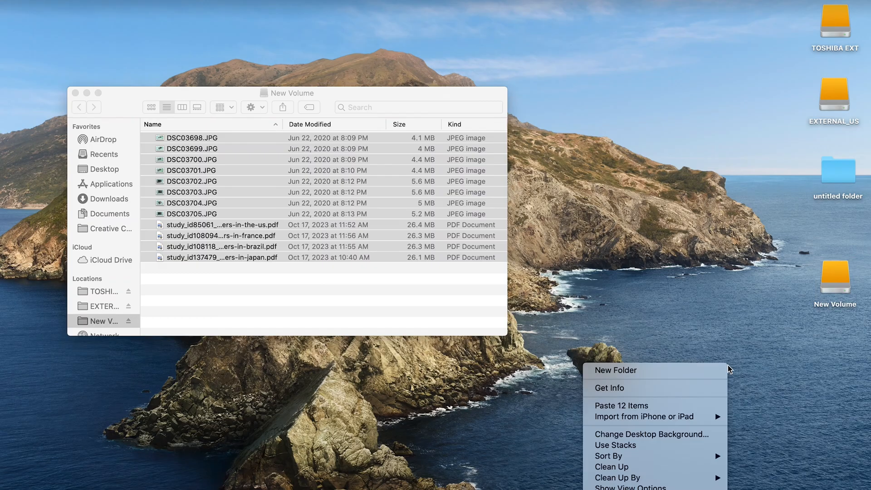
click(614, 370)
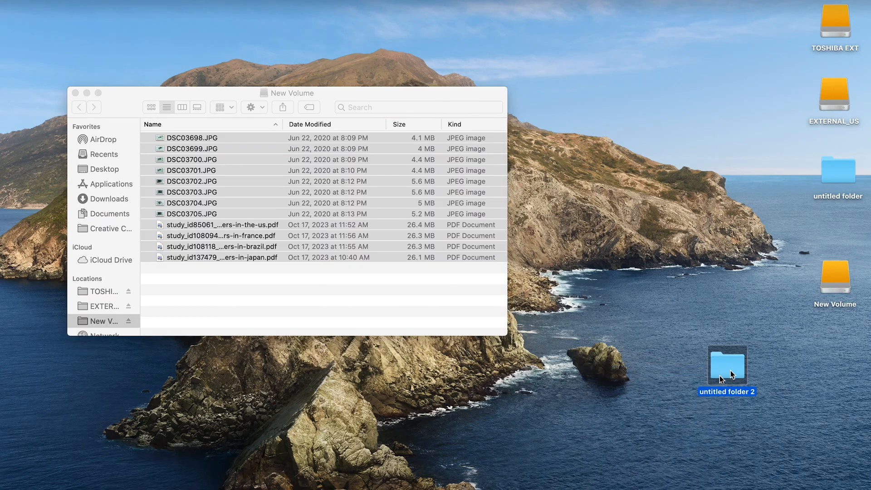
double_click(726, 364)
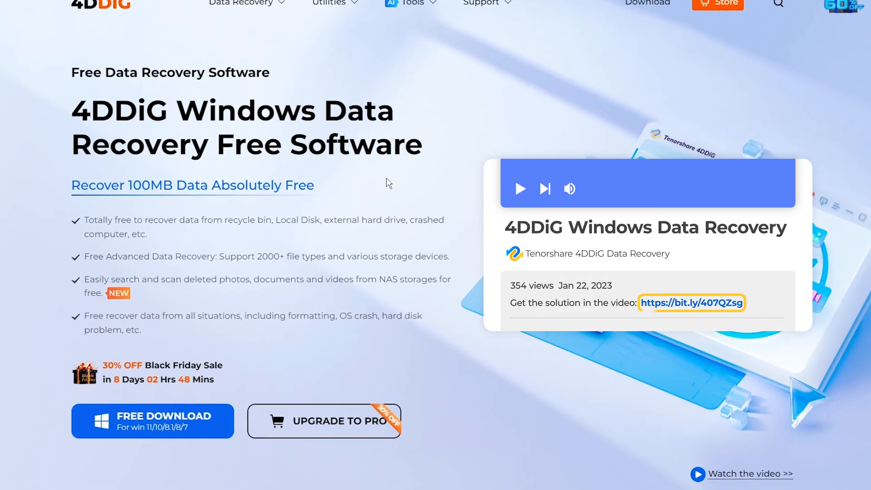
scroll(down, 3)
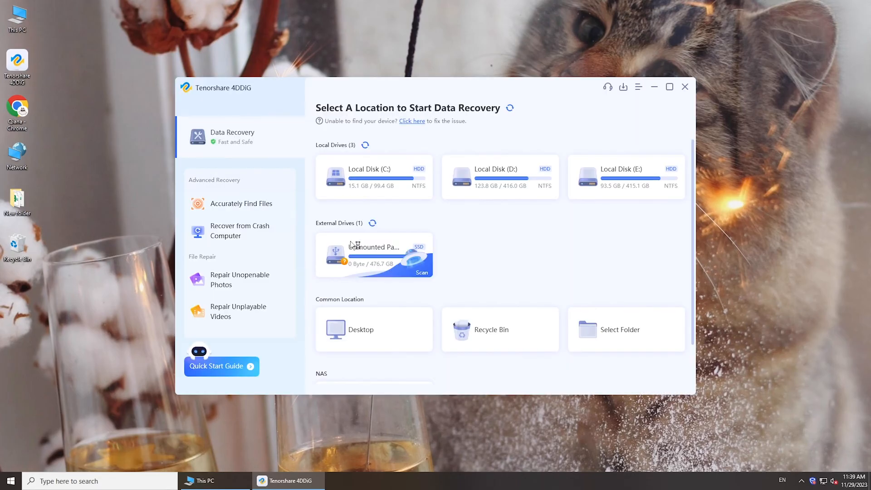
mouse_move(424, 270)
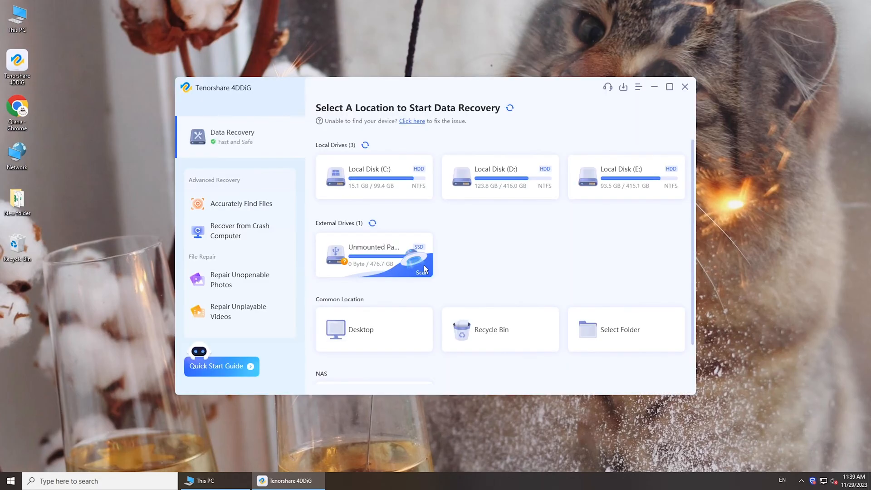
Scan the unmounted external partition for the selected file types and dismiss the tips dialog
click(422, 270)
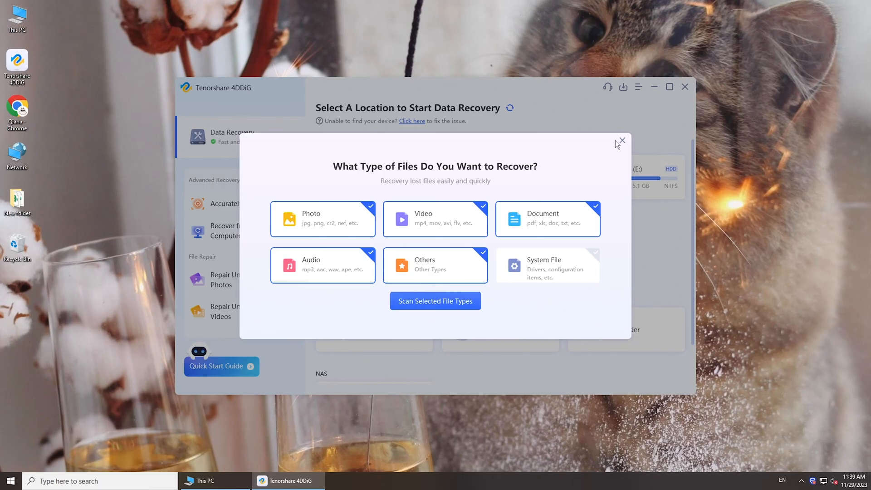
click(434, 301)
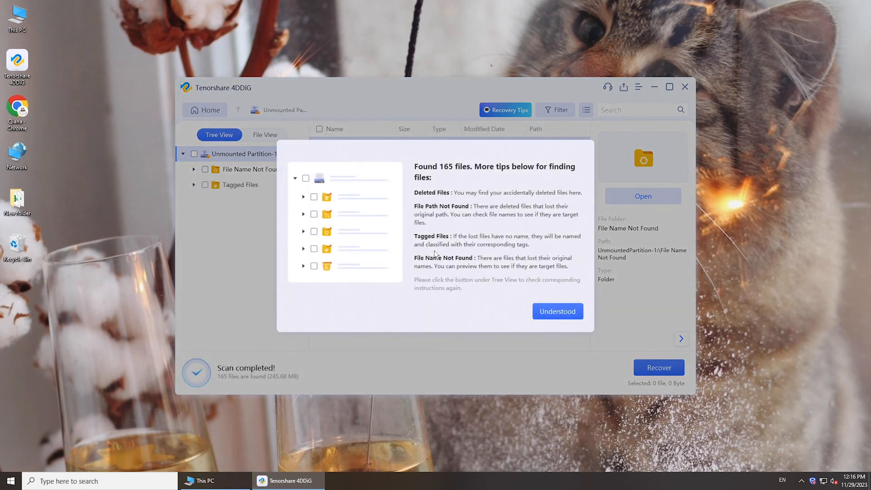
click(556, 311)
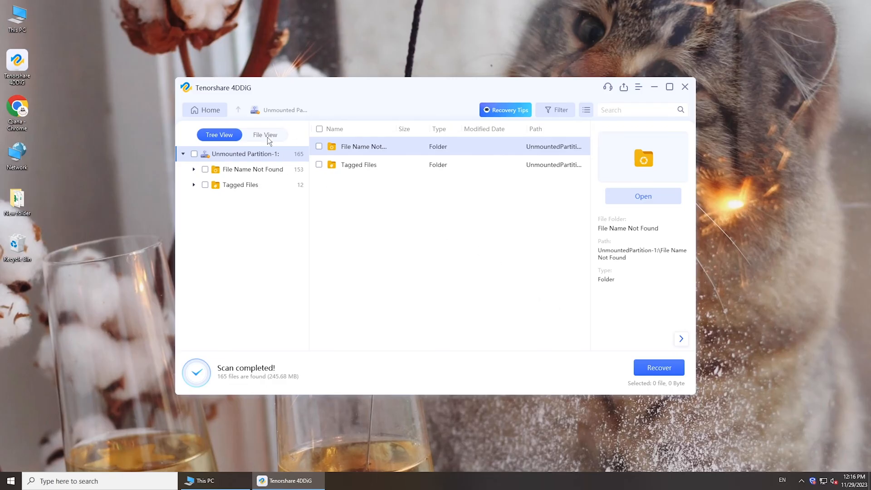
Recover the 21 selected files from File View to the Desktop and view the recovered folder
click(265, 135)
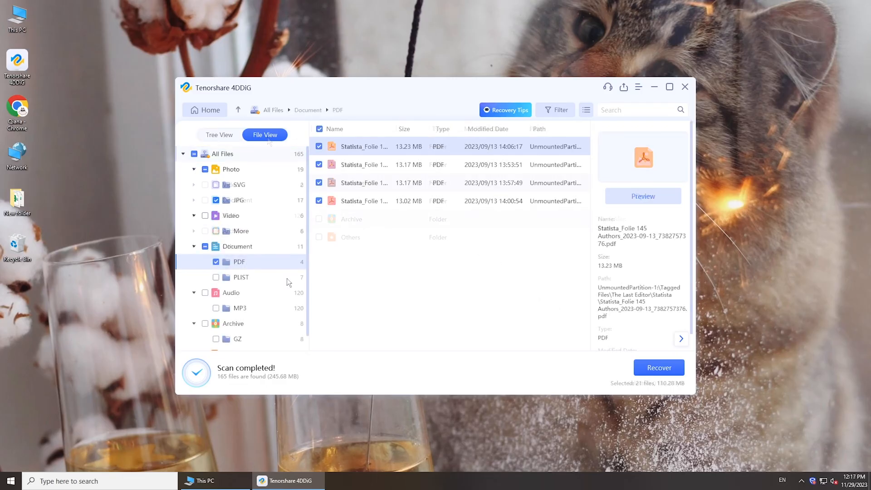
click(659, 368)
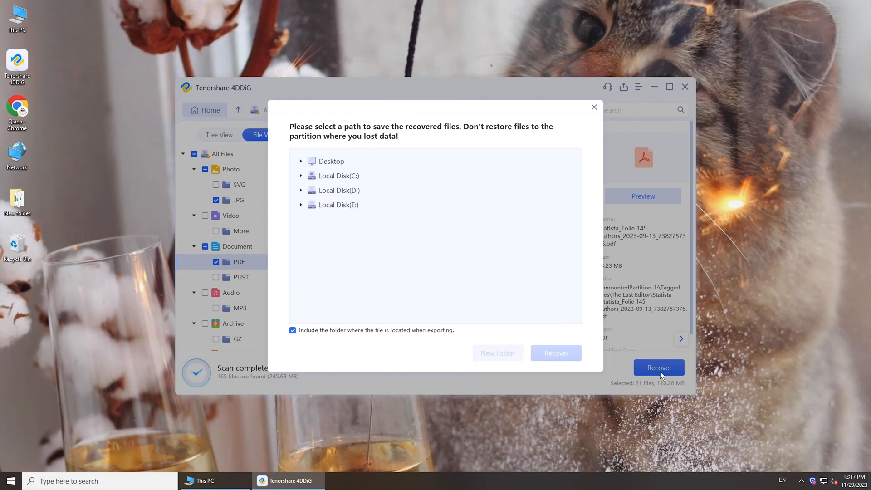
click(331, 162)
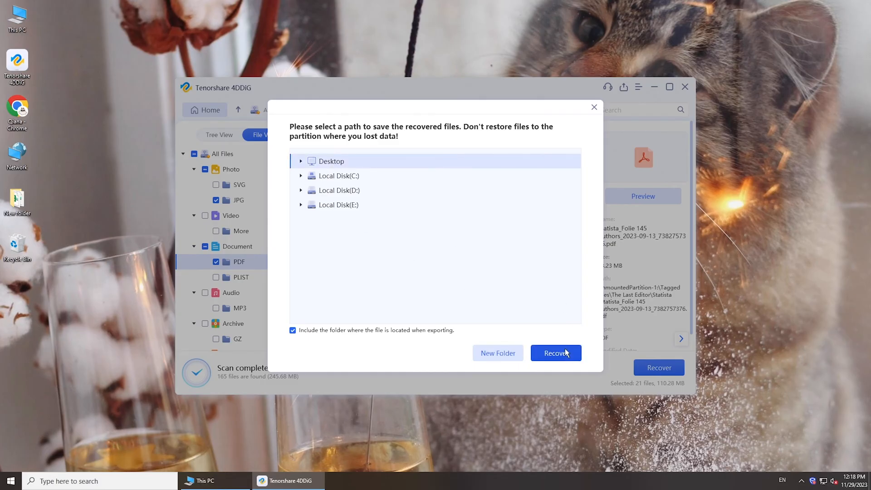
mouse_move(439, 332)
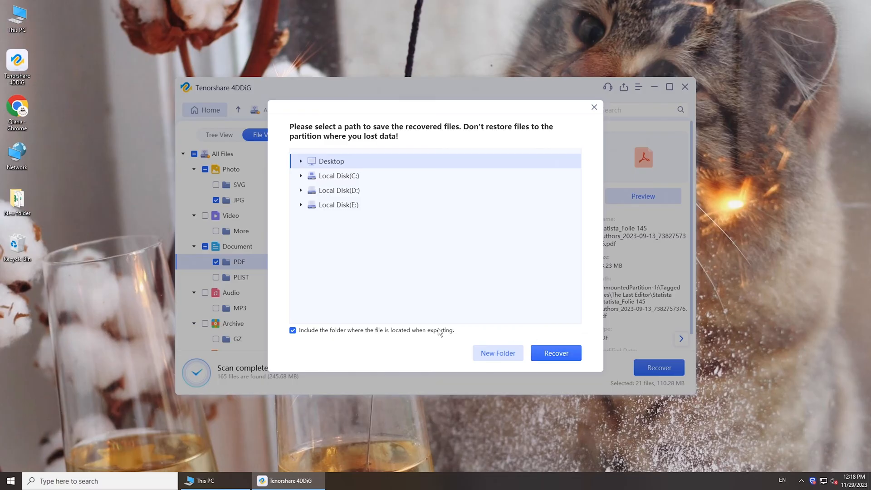
click(555, 353)
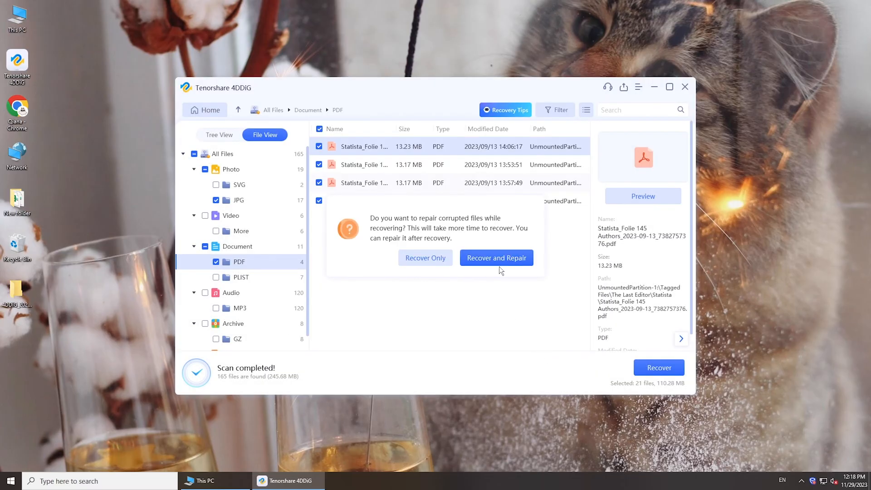
click(495, 256)
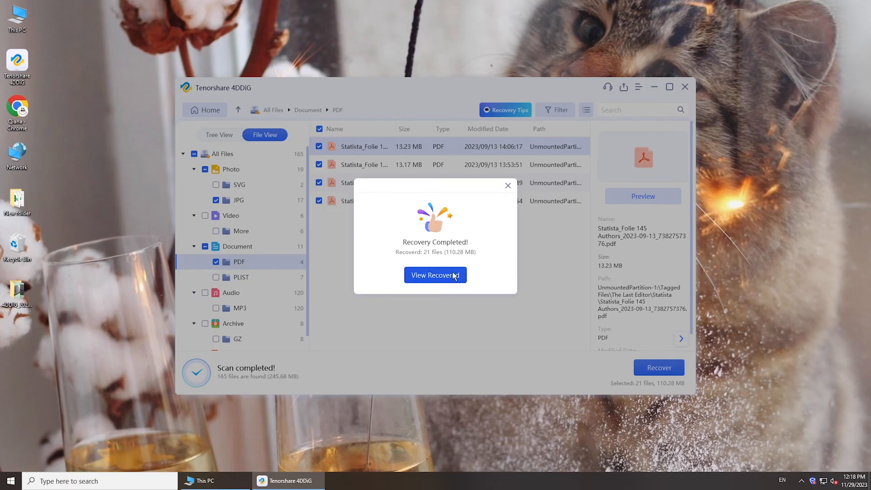
click(434, 275)
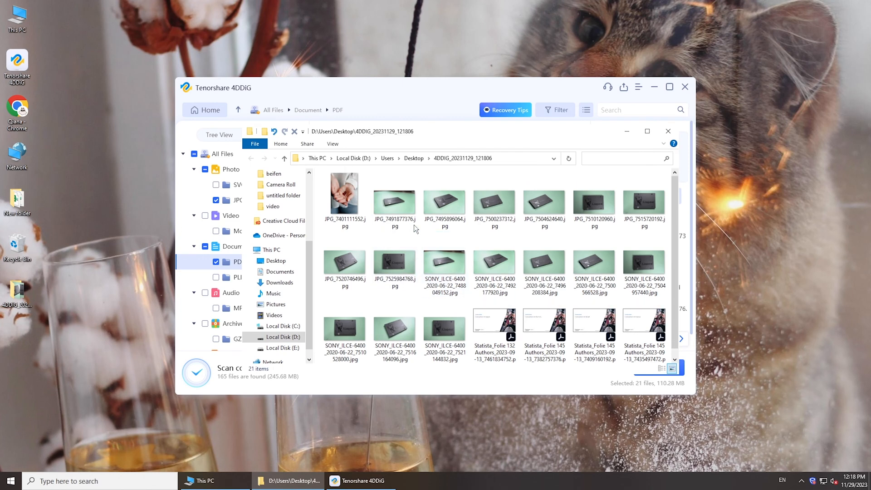
Verify a recovered JPG and the Consumers in Japan PDF open correctly
double_click(395, 201)
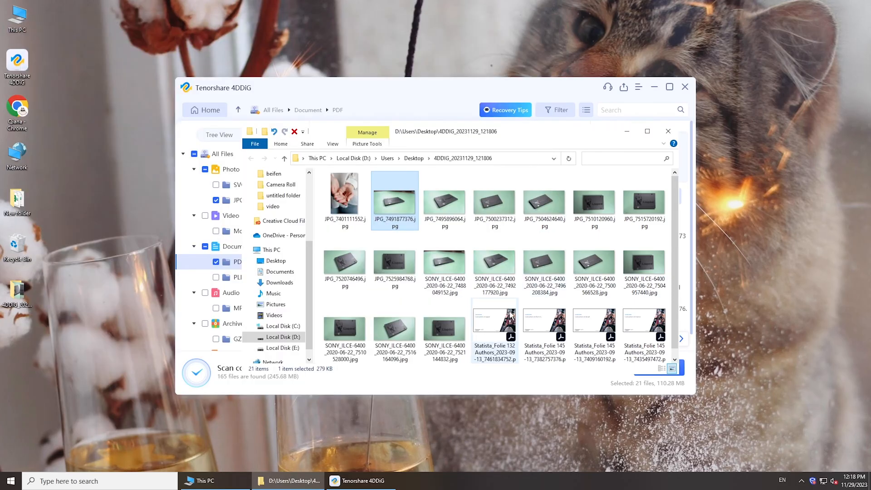
double_click(495, 323)
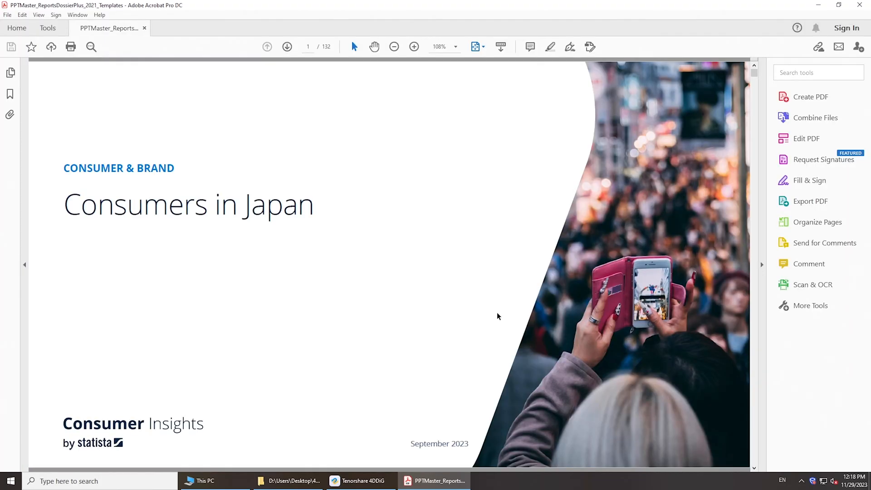
right_click(8, 481)
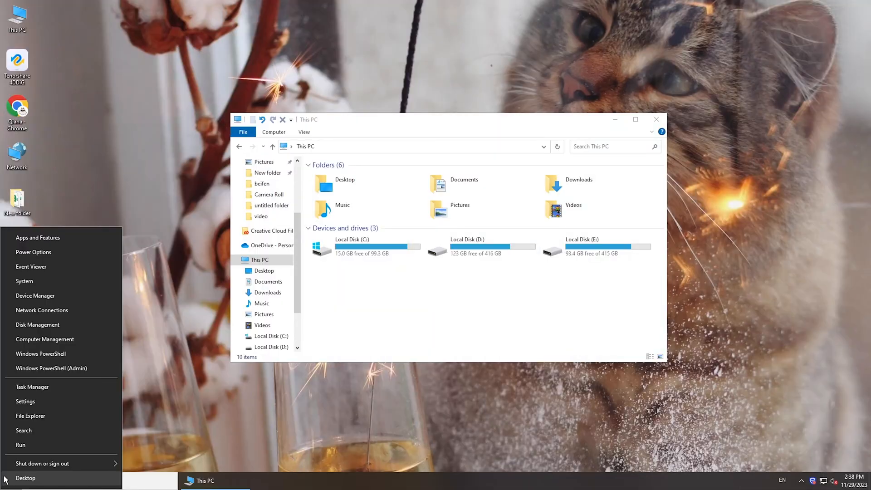
Format Disk 1's 476.74 GB RAW partition as NTFS New Volume, erasing its data
click(37, 325)
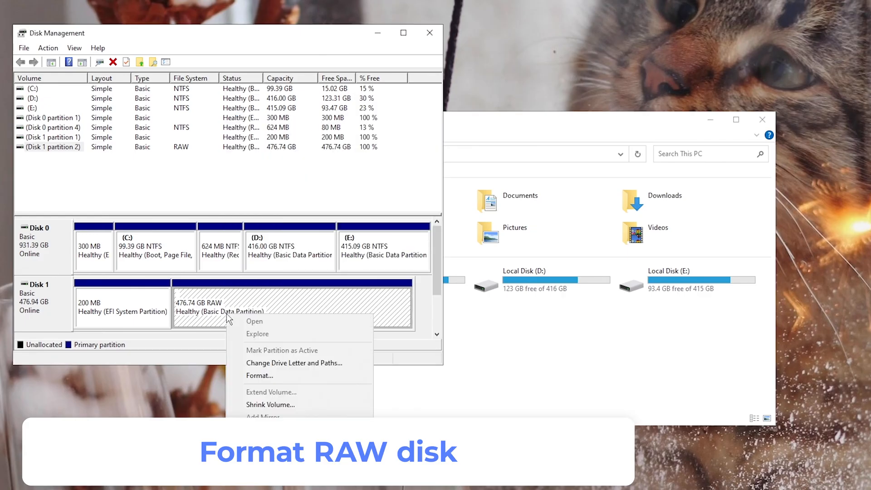
mouse_move(261, 375)
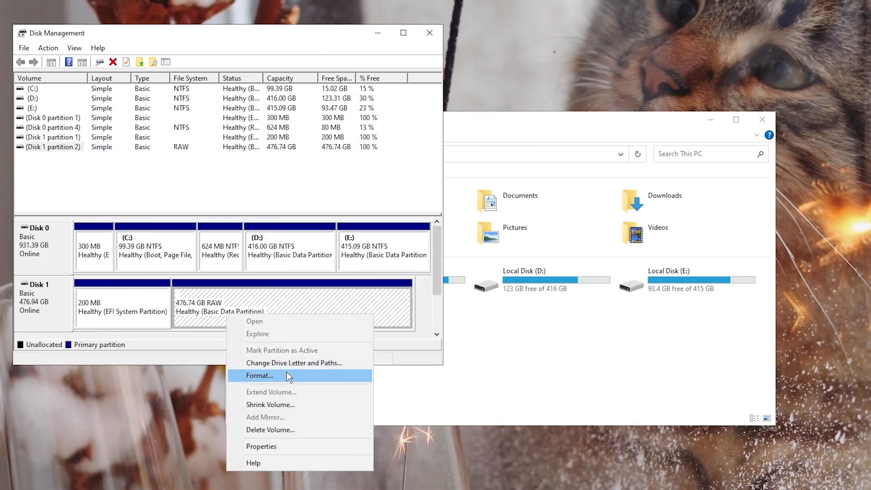
click(260, 375)
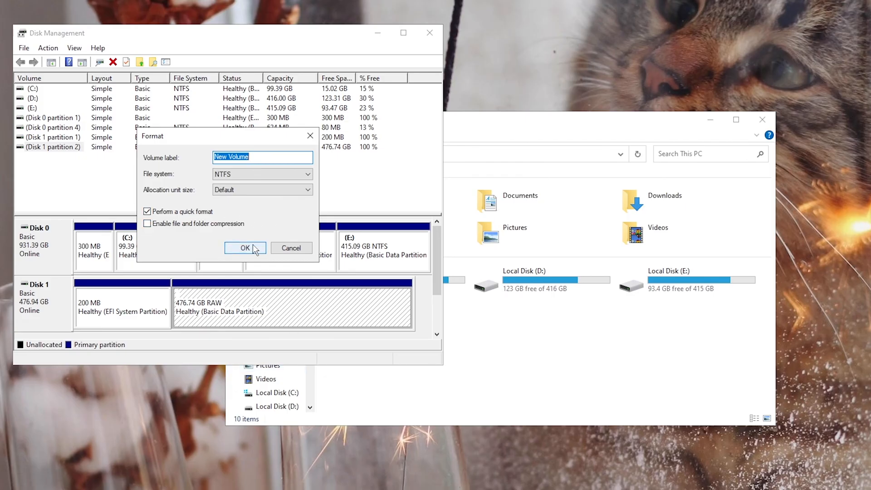
click(245, 247)
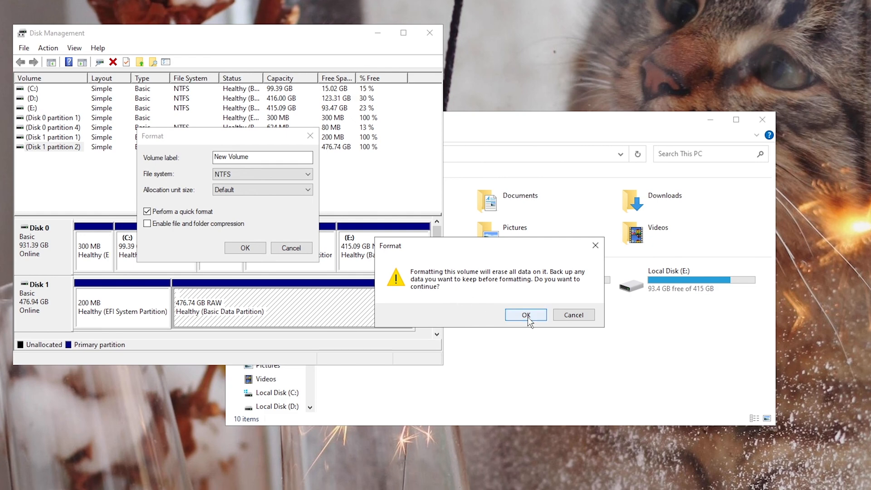
click(526, 315)
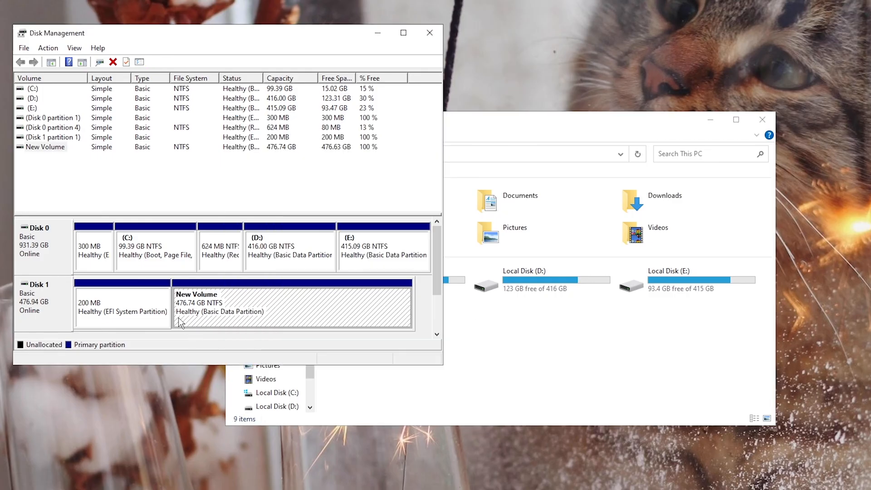
Assign drive letter F to New Volume and open New Volume (F:)
right_click(194, 311)
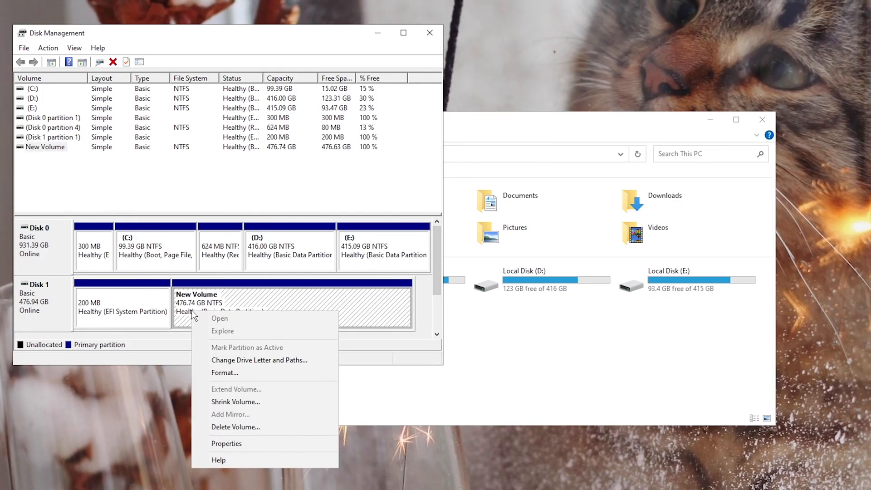
click(259, 360)
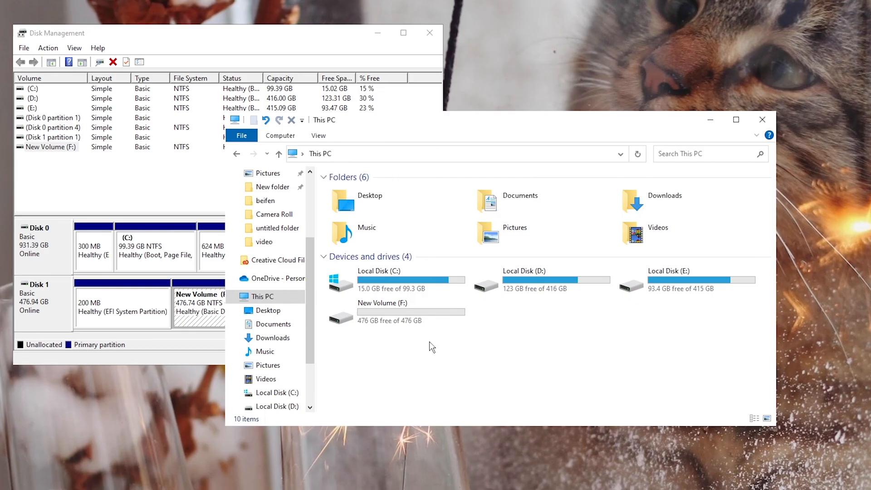
double_click(340, 316)
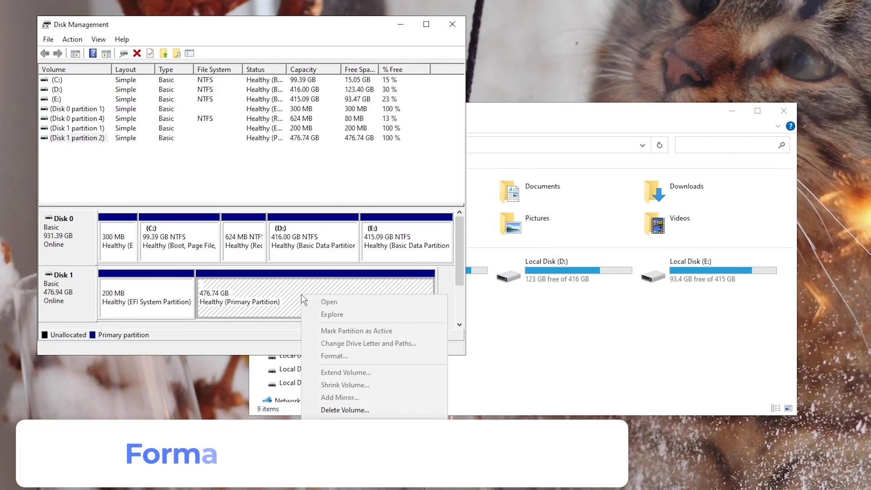
mouse_move(385, 385)
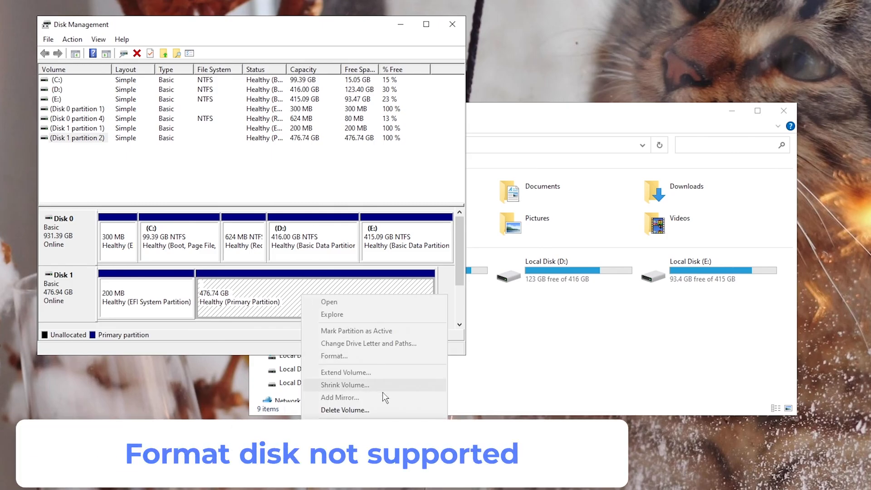
Delete Disk 1's unsupported 476.74 GB partition, leaving it unallocated
click(345, 410)
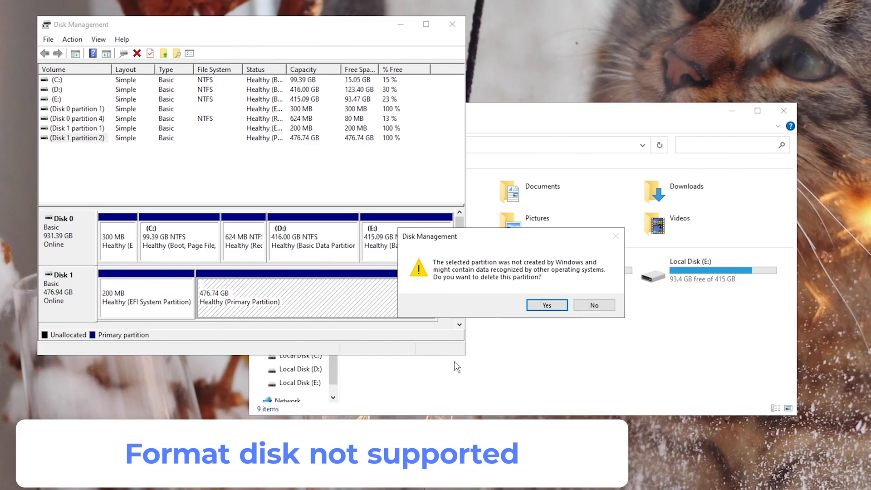
click(546, 304)
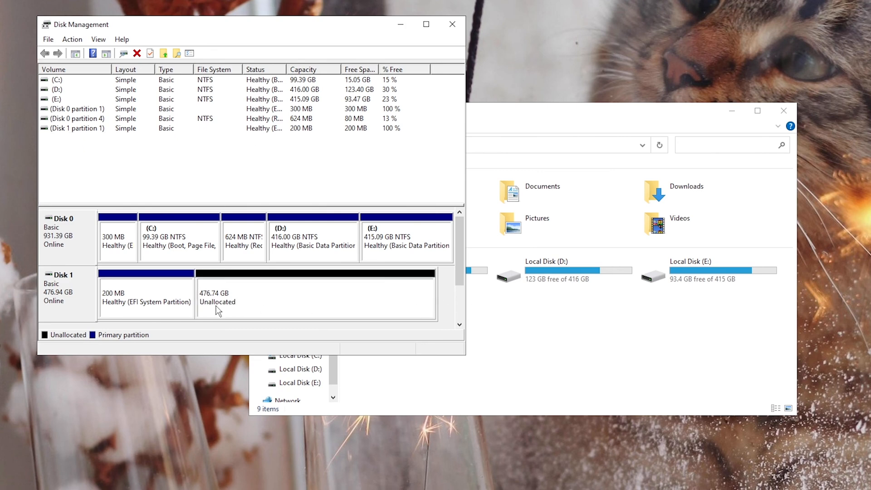
mouse_move(295, 303)
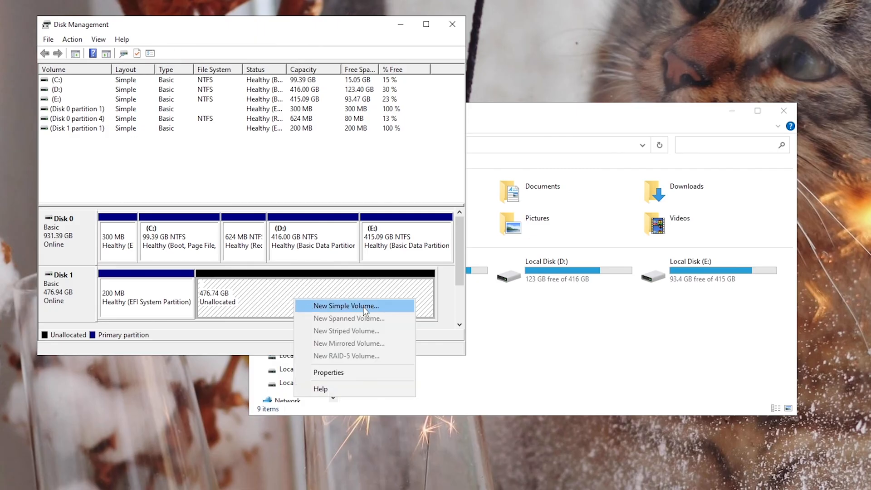
Start a New Simple Volume on Disk 1's unallocated space at maximum size with letter F
click(346, 306)
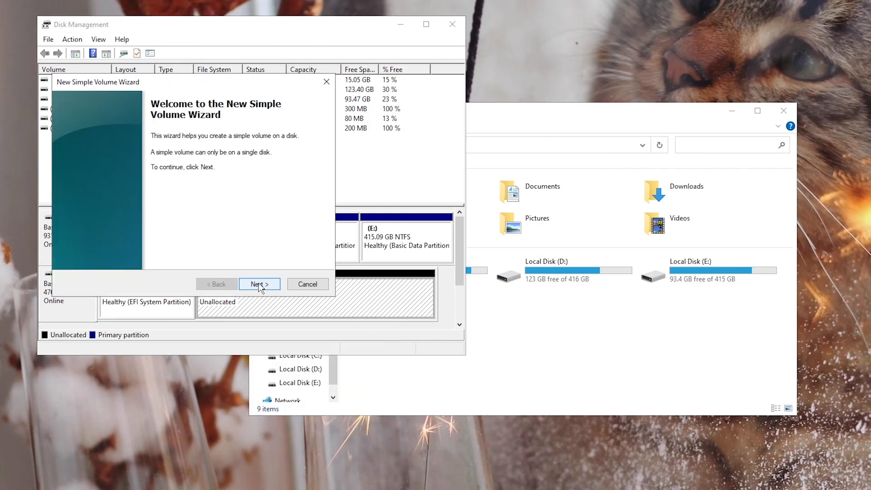
click(259, 284)
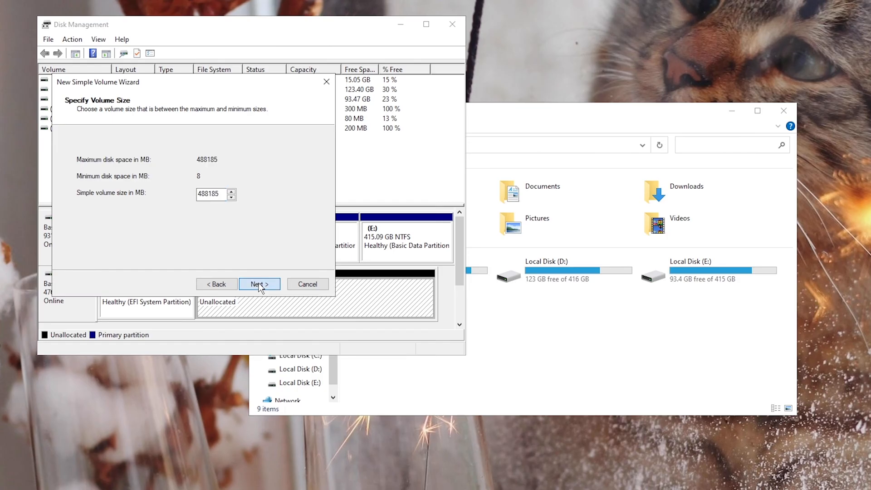
click(258, 284)
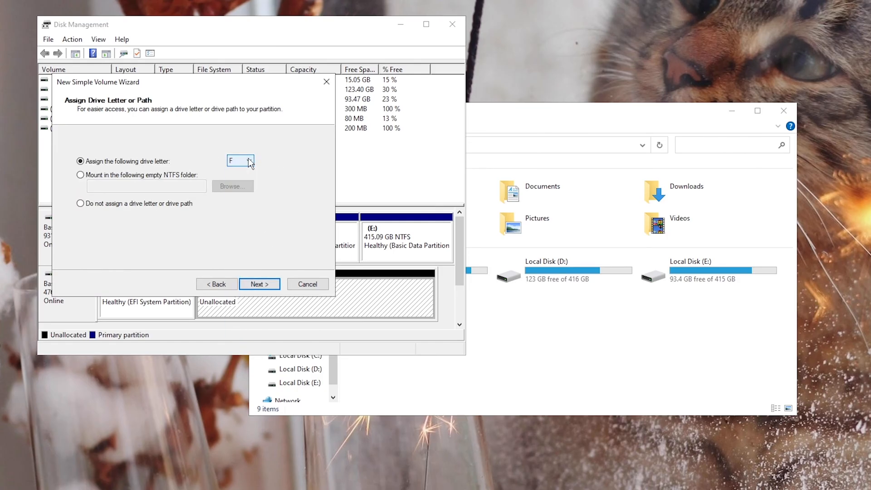
click(259, 284)
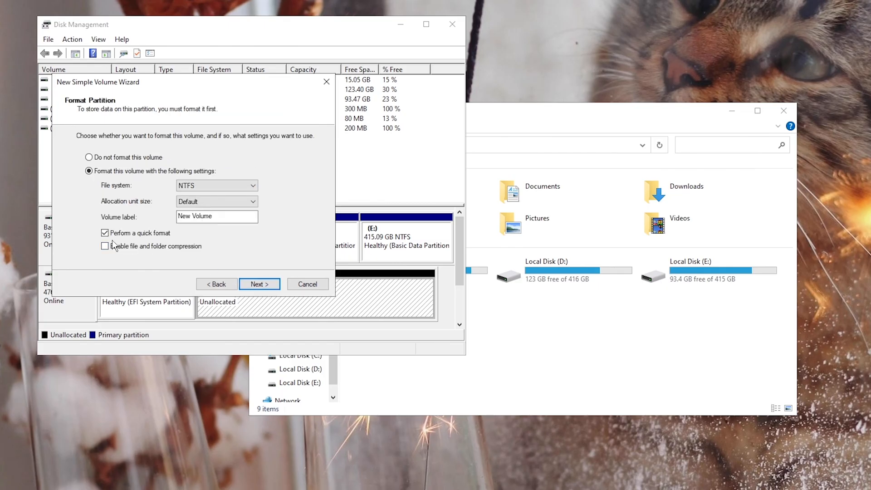
Finish the volume as a quick-formatted NTFS 'New Volume' (F:) of 476.74 GB
click(258, 284)
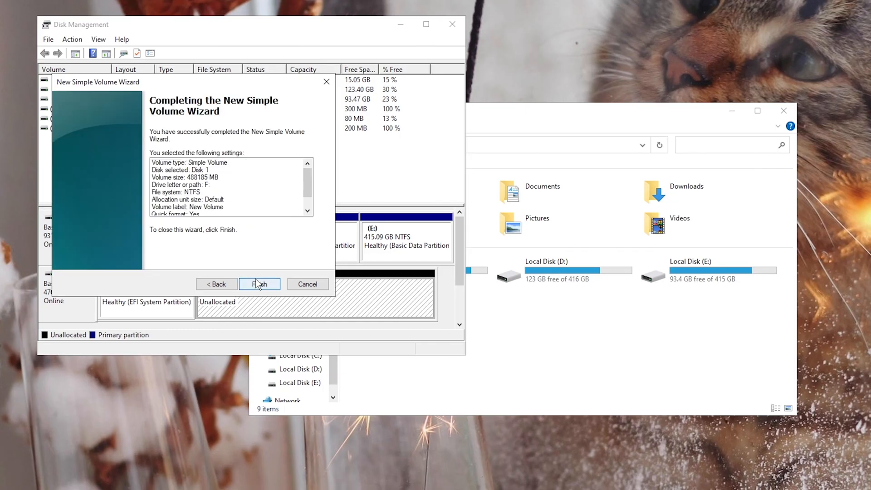
click(258, 284)
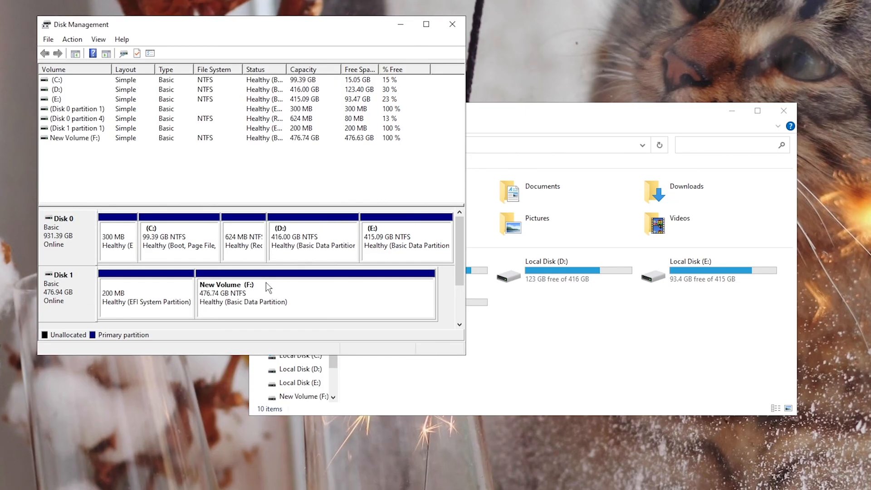
mouse_move(434, 316)
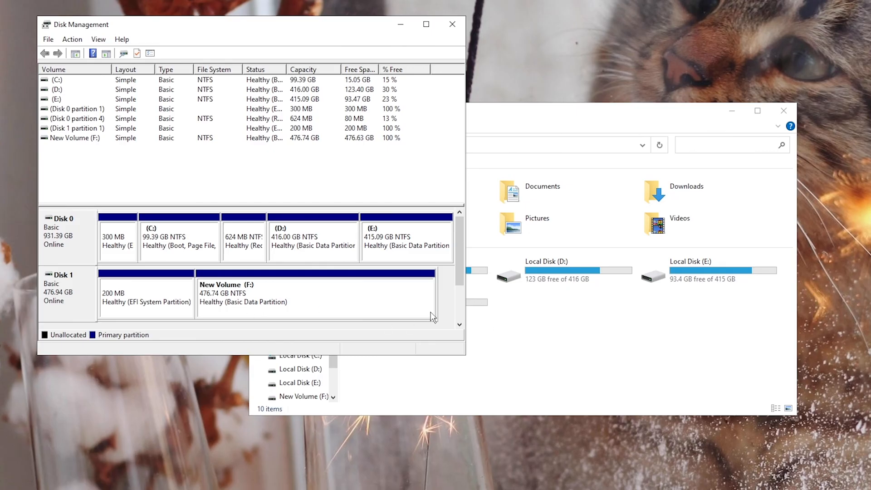
click(404, 303)
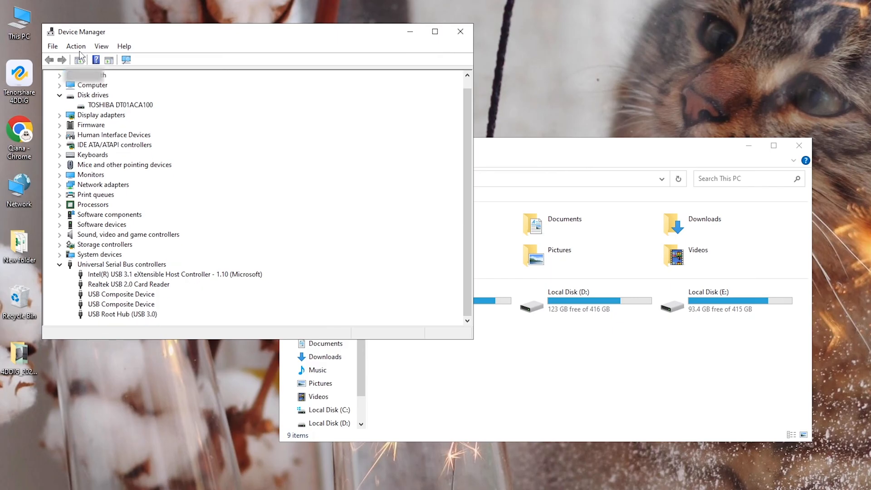
Restart the computer from the Start menu's power options
click(8, 481)
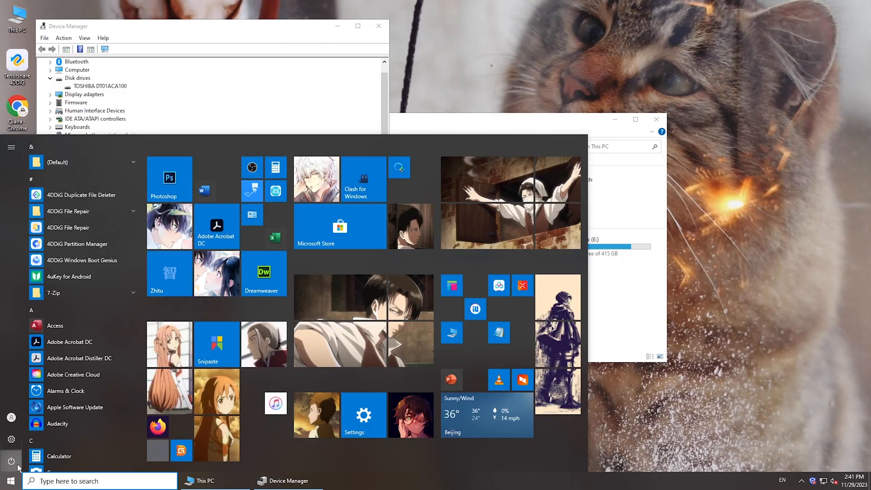
click(10, 461)
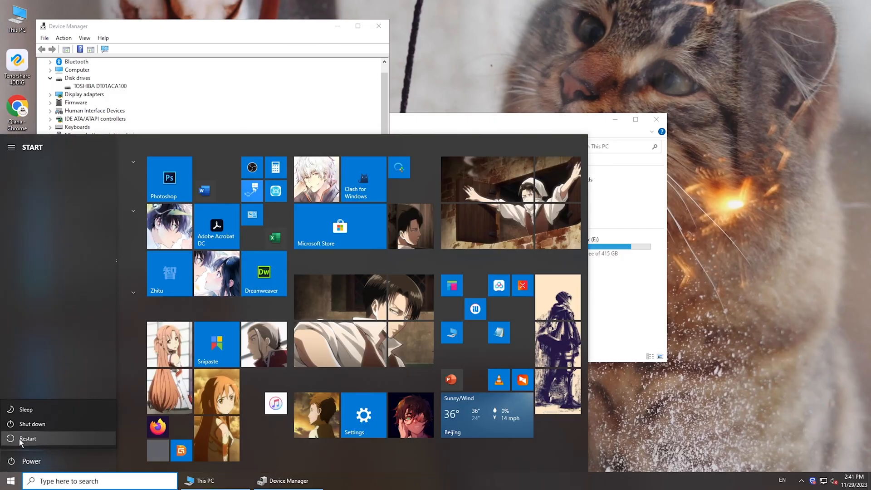
click(27, 438)
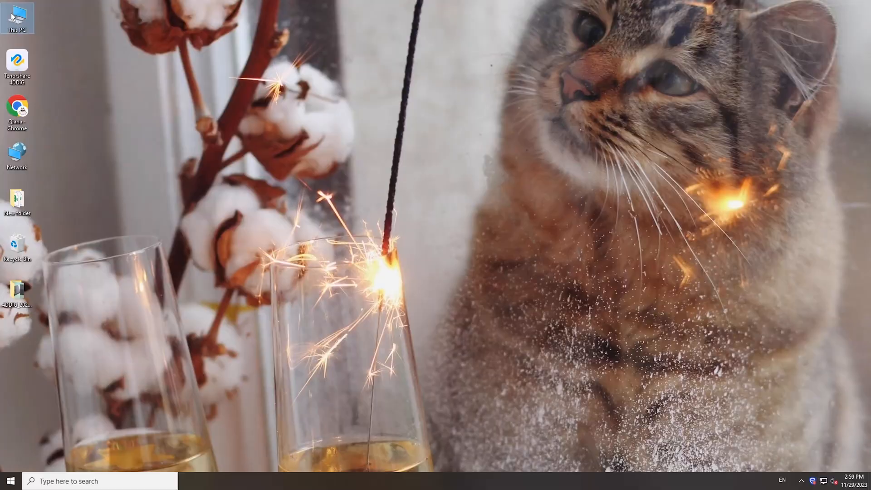
Reopen Device Manager after restart and show options for the BIOSTAR drive under Disk drives
double_click(16, 16)
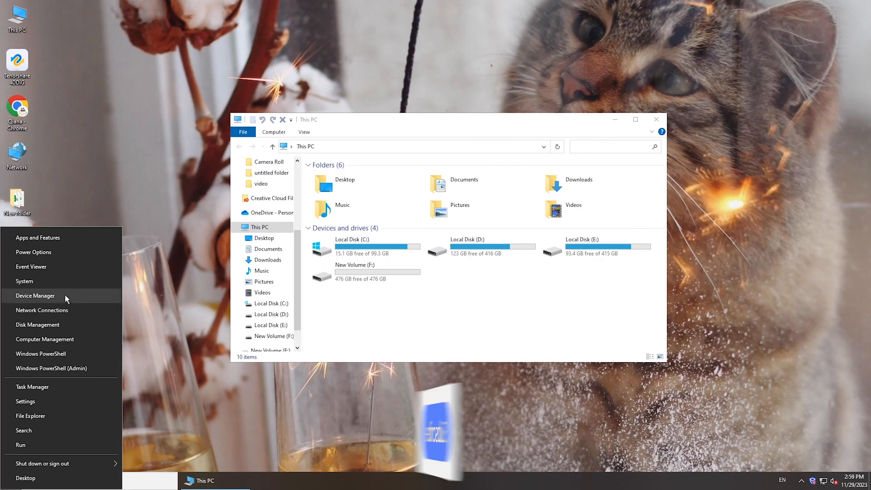
click(36, 295)
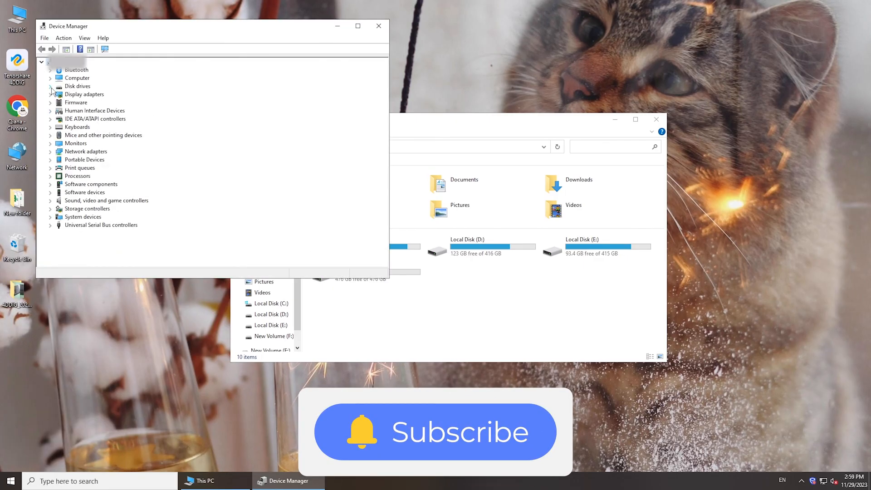
right_click(83, 93)
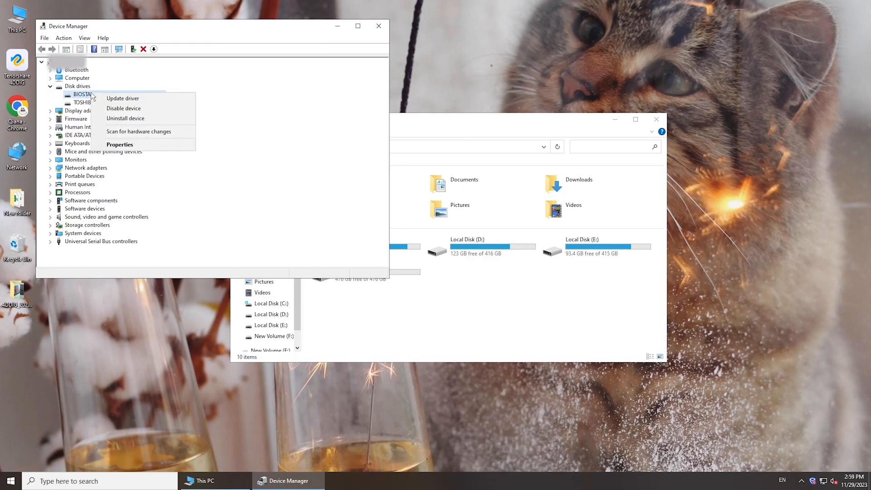